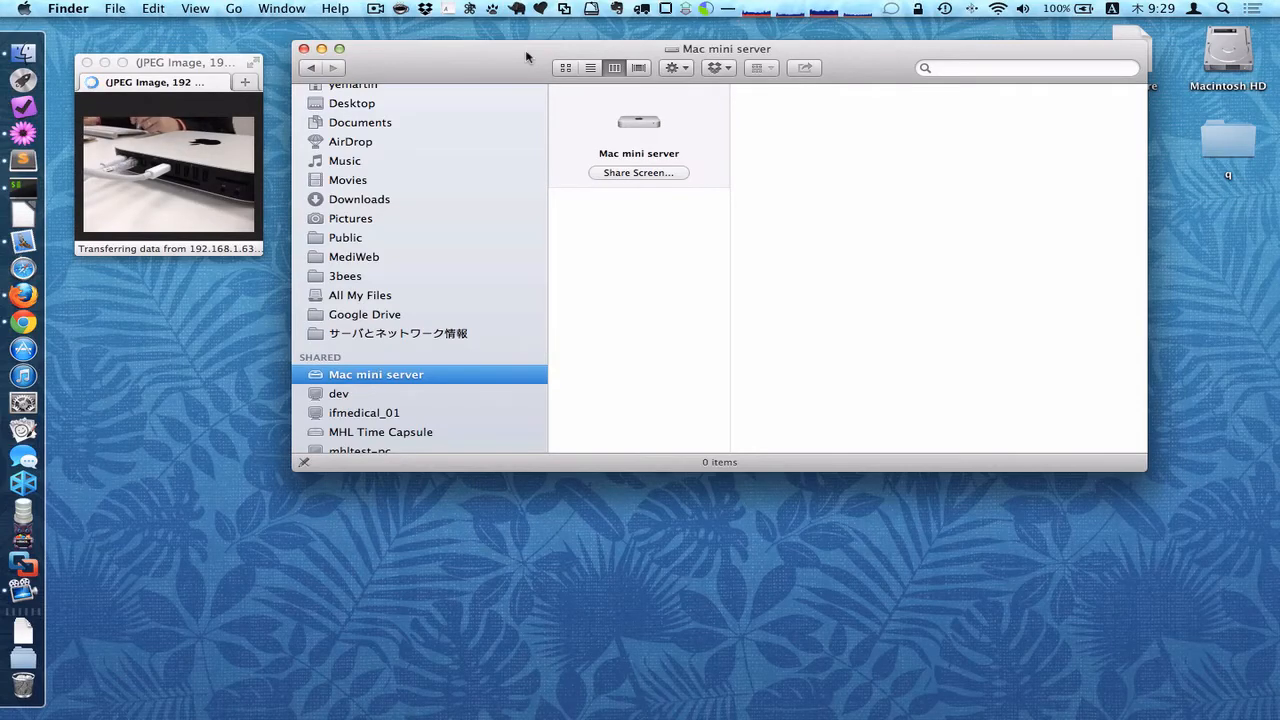
mouse_move(396, 118)
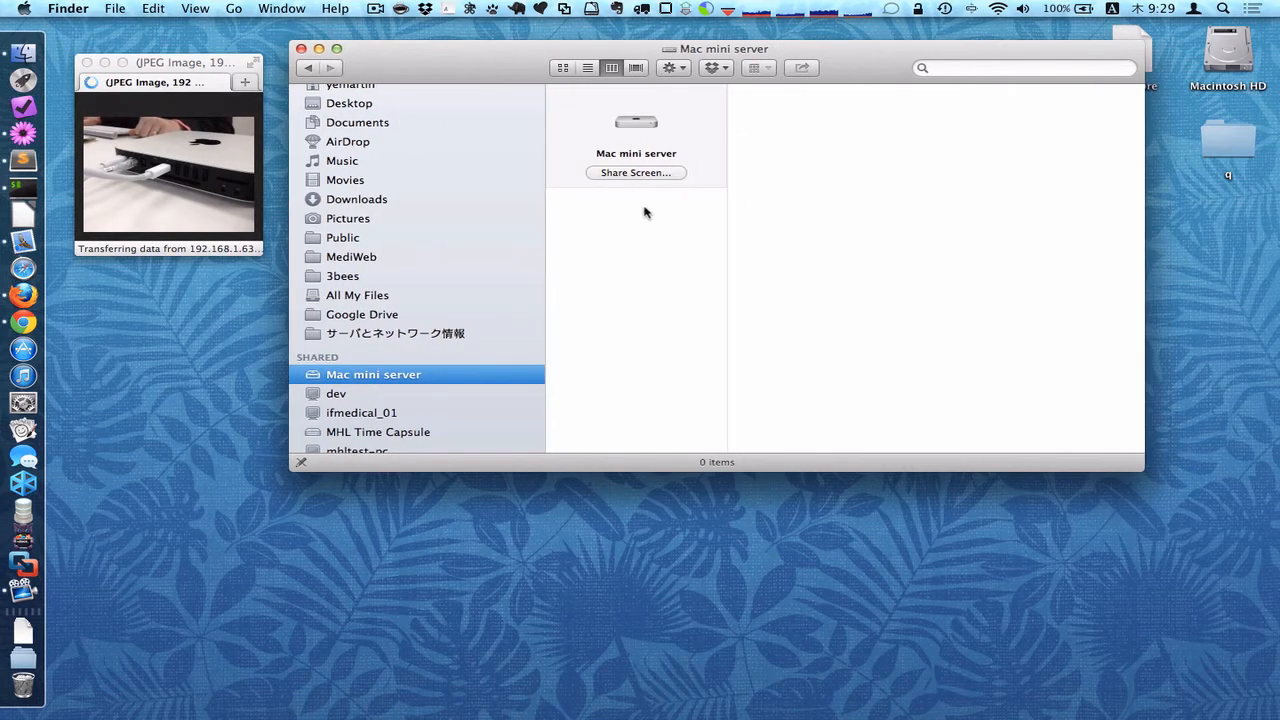
Connect to the Mac mini server, sharing the display with the logged-in user
left_click(636, 172)
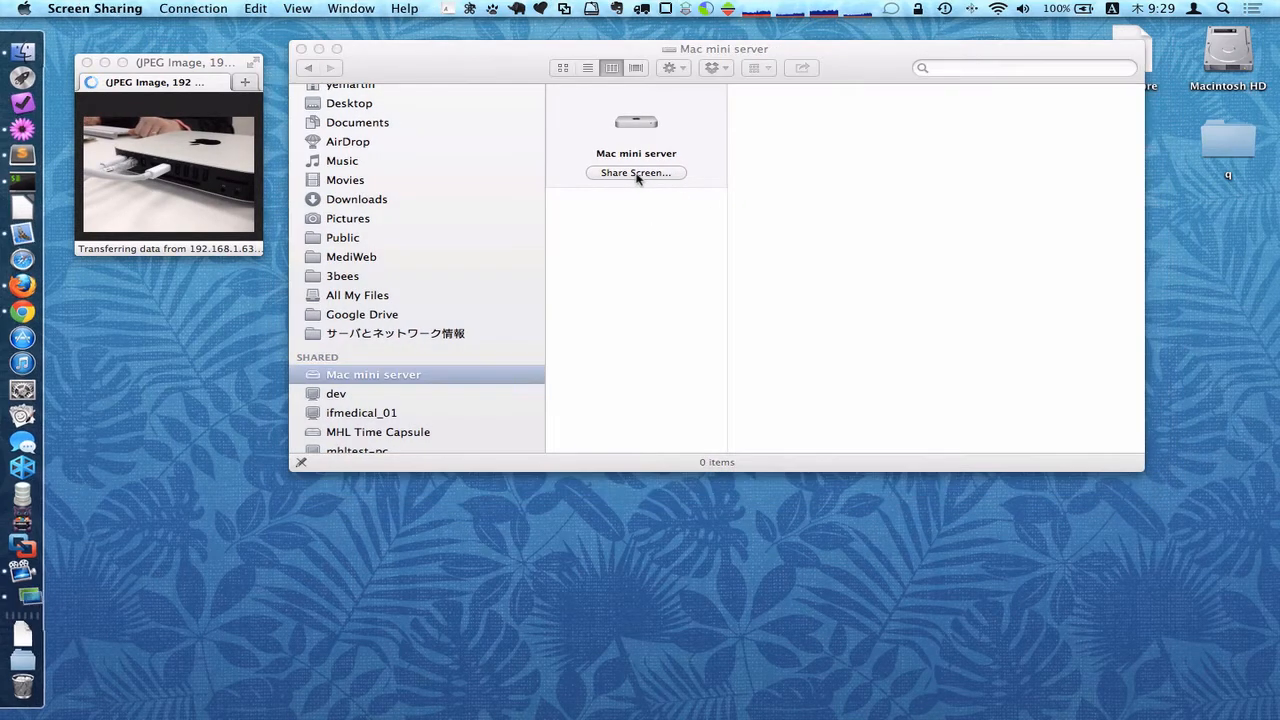
left_click(636, 172)
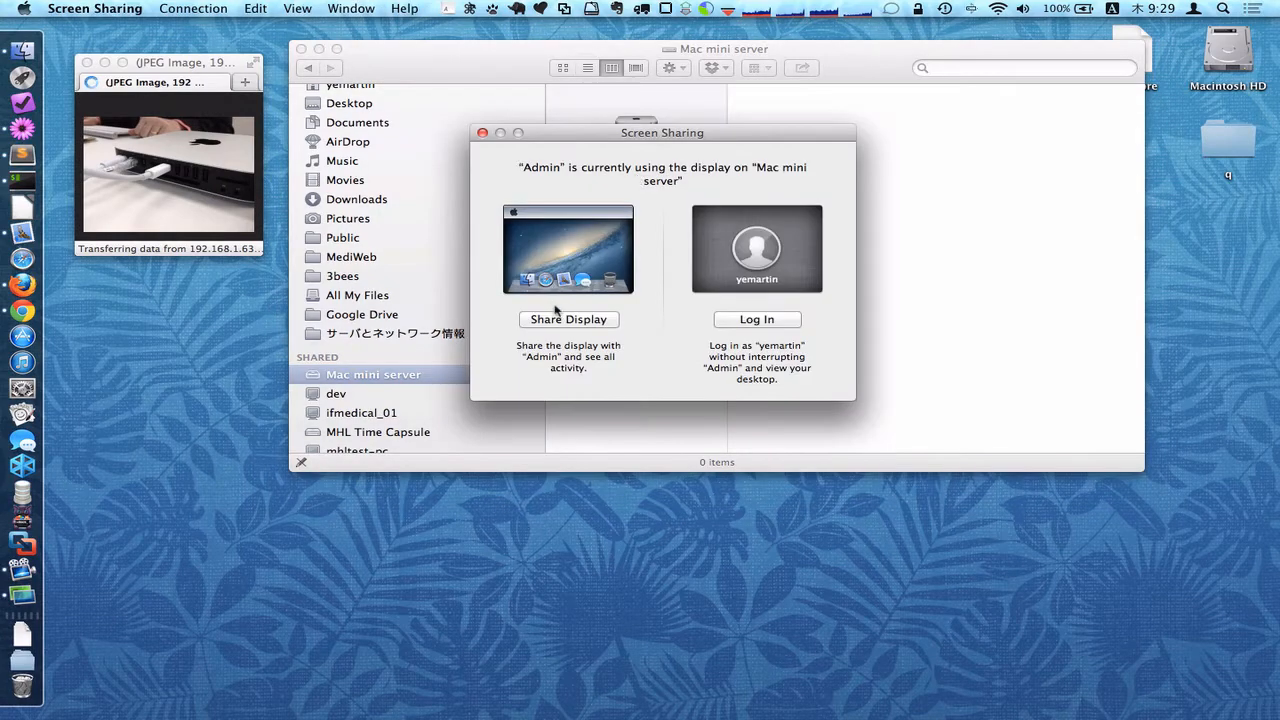
left_click(568, 320)
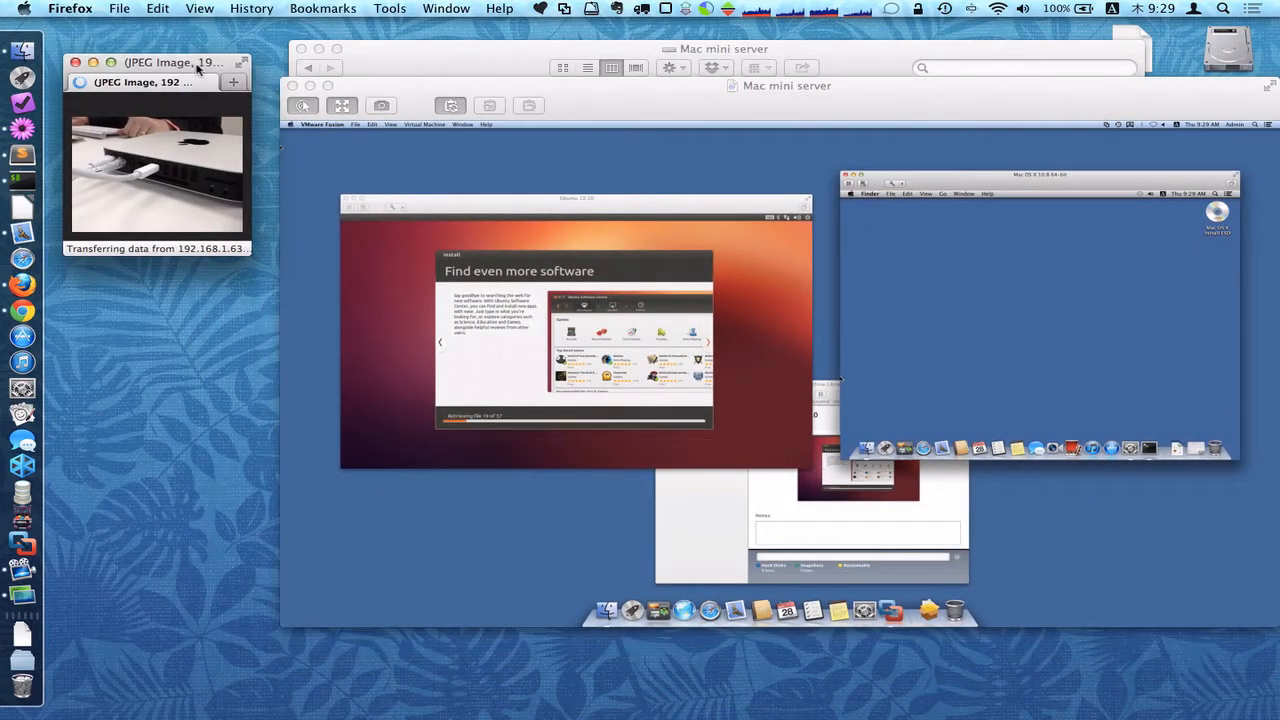
Focus the remote desktop so the VMware Fusion Virtual Machine Library comes forward
left_click(760, 88)
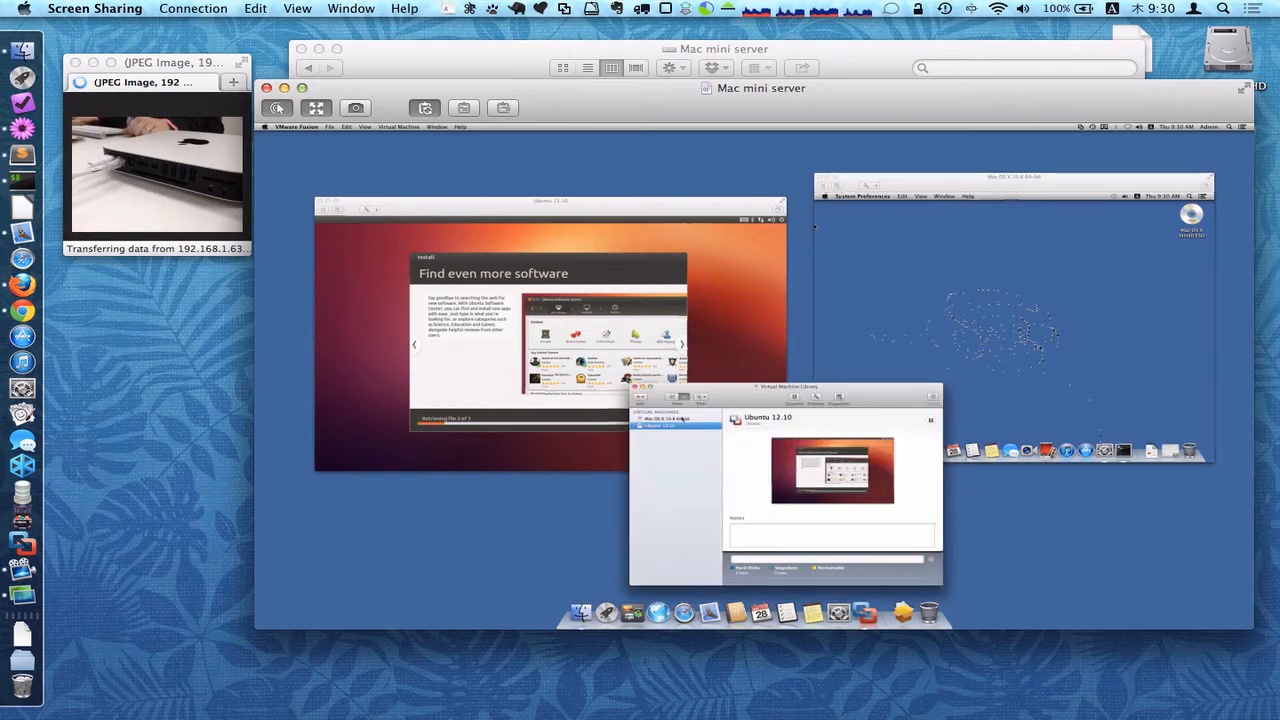
Select Mac OS X 10.8 in the library and drag the window across the OS X VM to repaint it
left_click(664, 418)
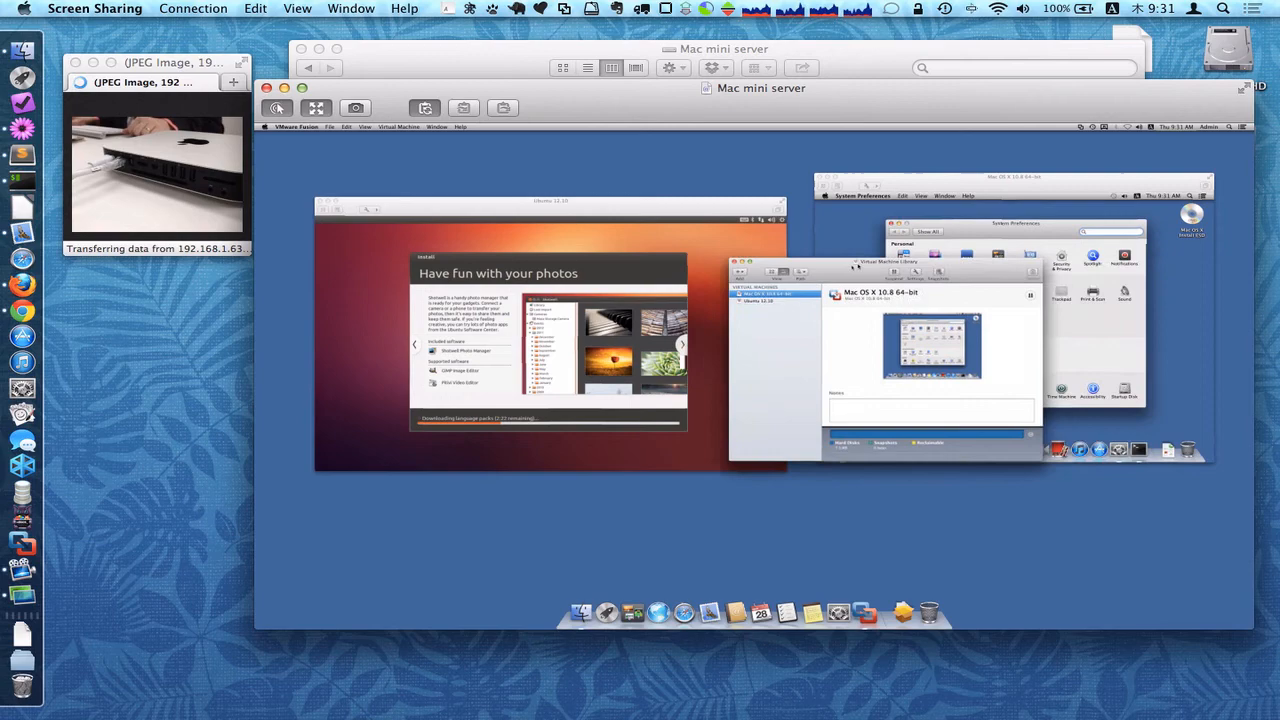
left_click_drag(856, 272, 738, 284)
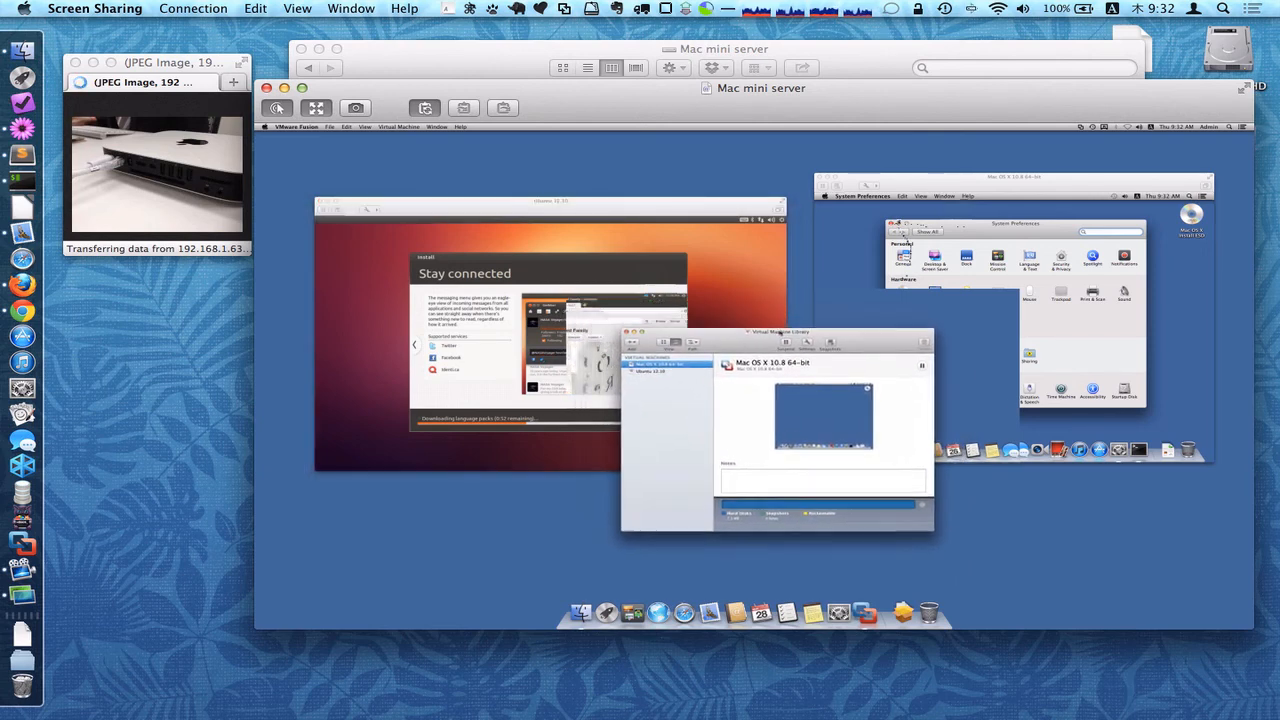
Drag the library window leftward over the Ubuntu VM so its installer screen redraws
left_click_drag(780, 332, 758, 282)
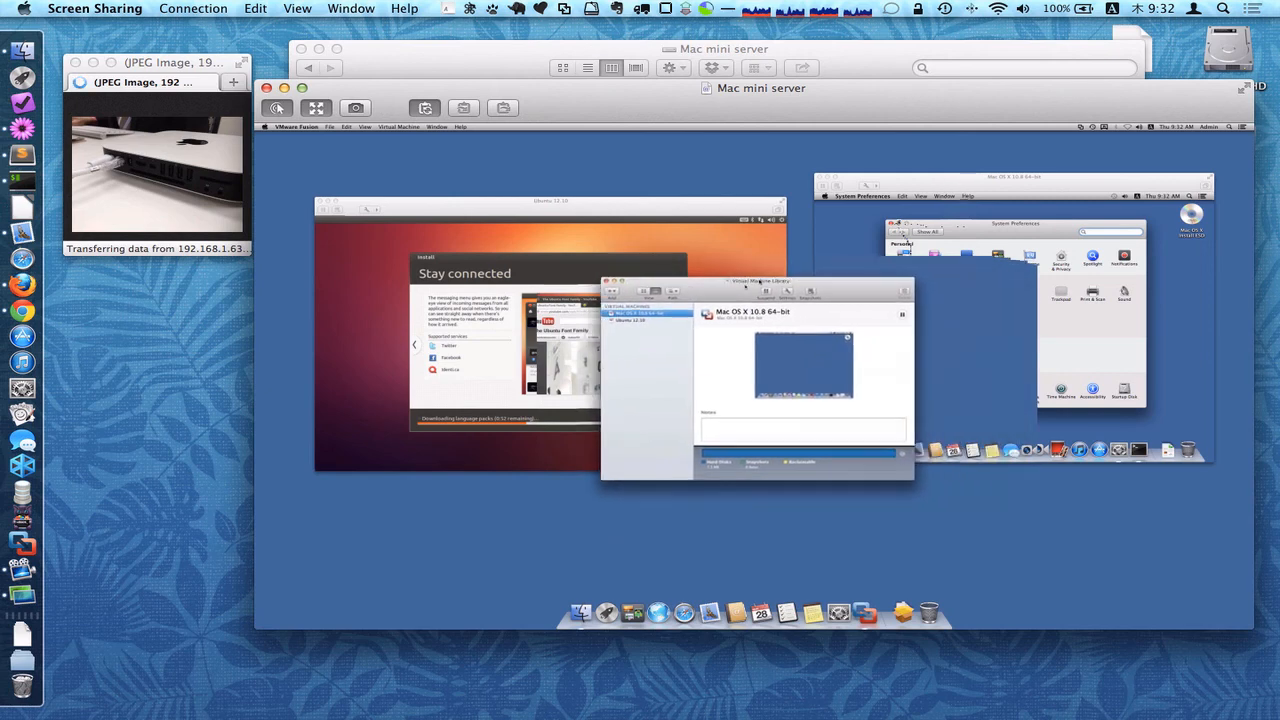